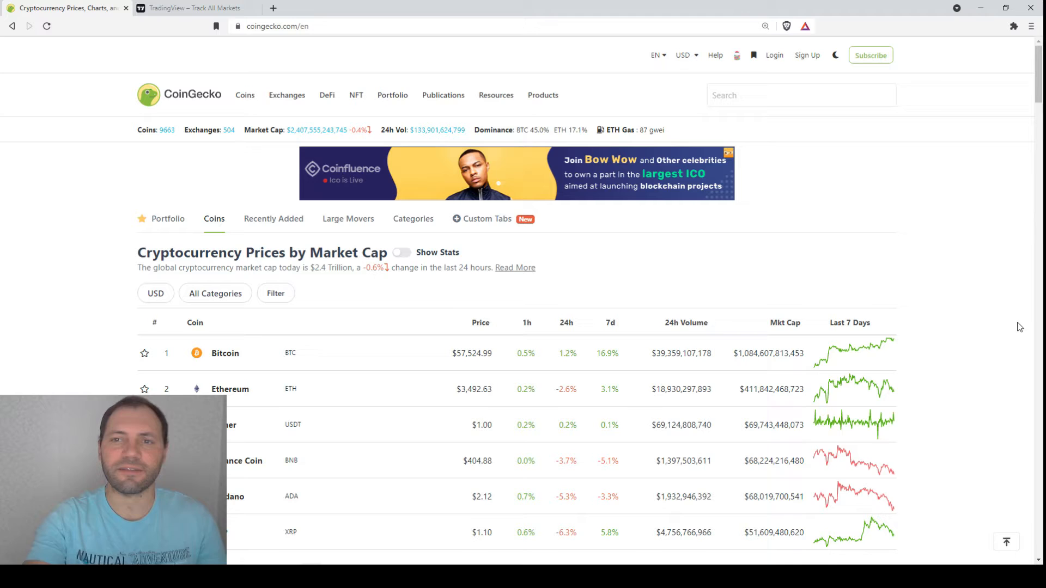
Step: Search for ETHUSD in TradingView's market search and launch its chart
scroll(down, 3)
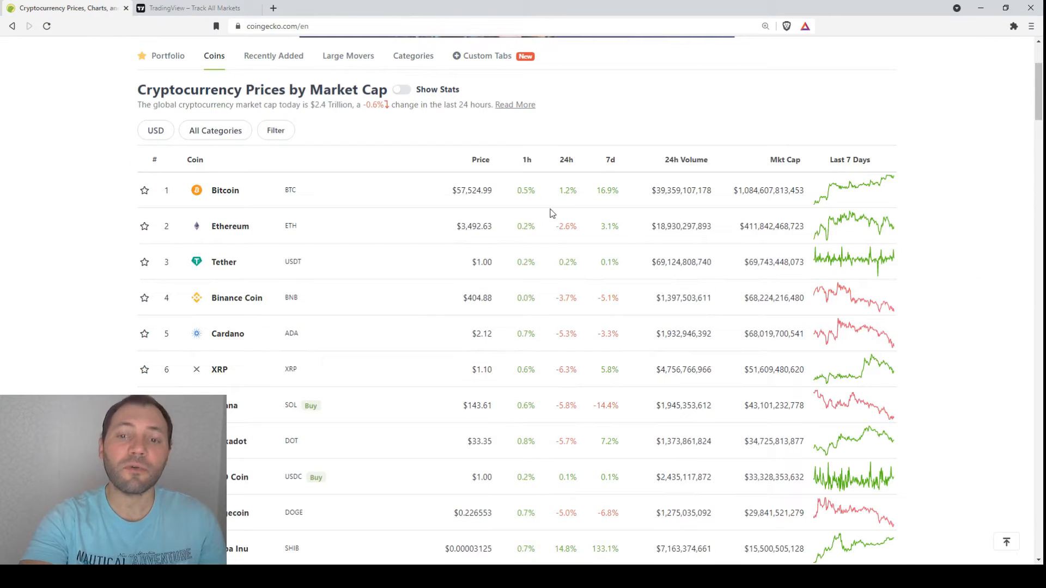
scroll(down, 3)
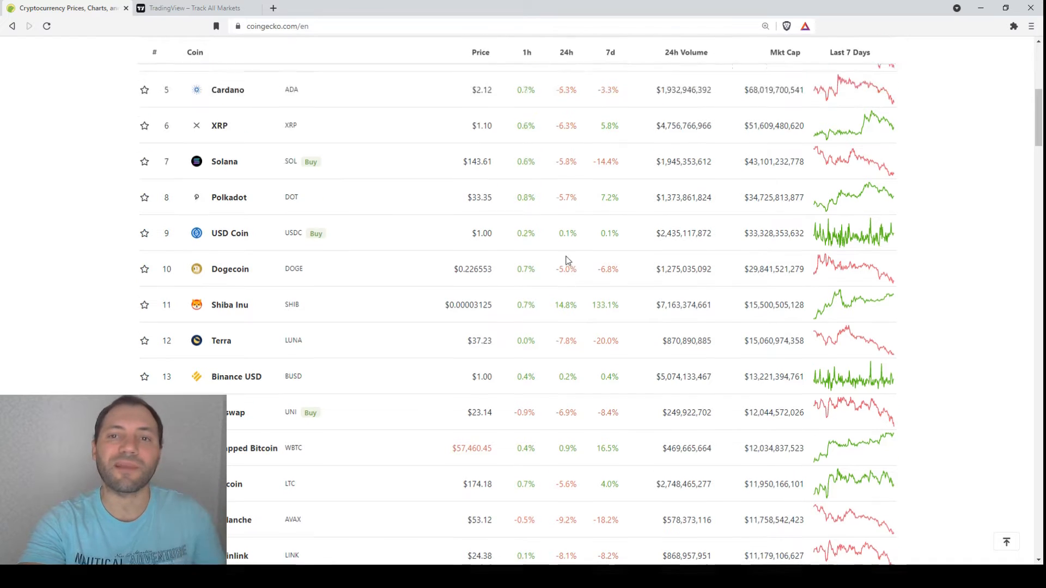
scroll(up, 3)
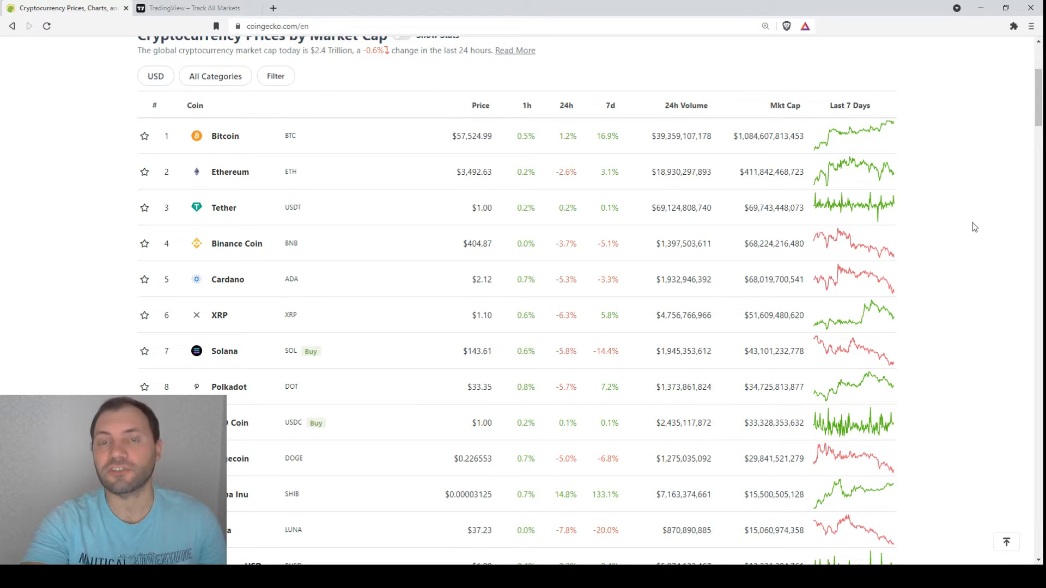
mouse_move(953, 317)
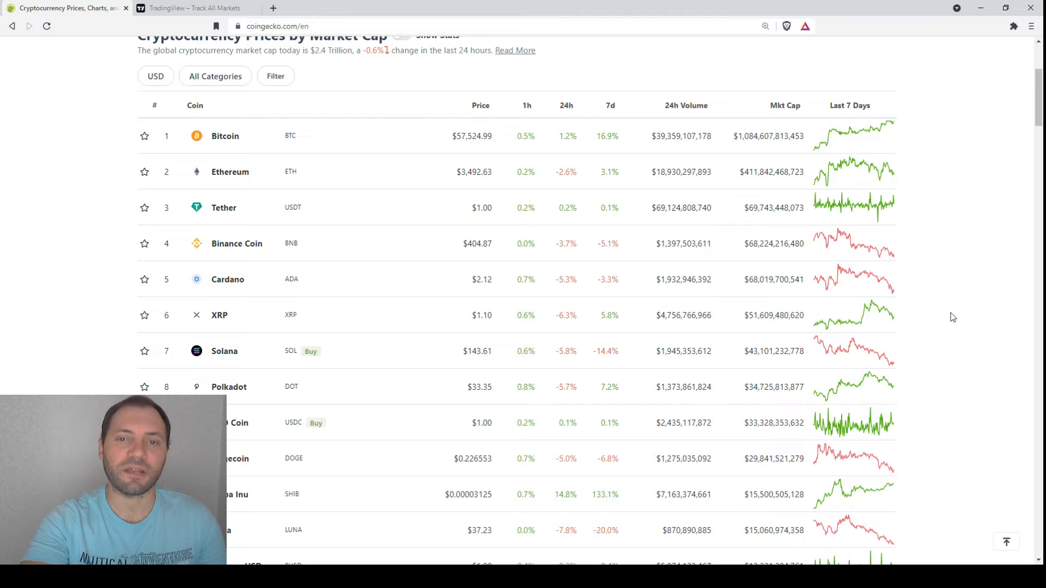
mouse_move(357, 231)
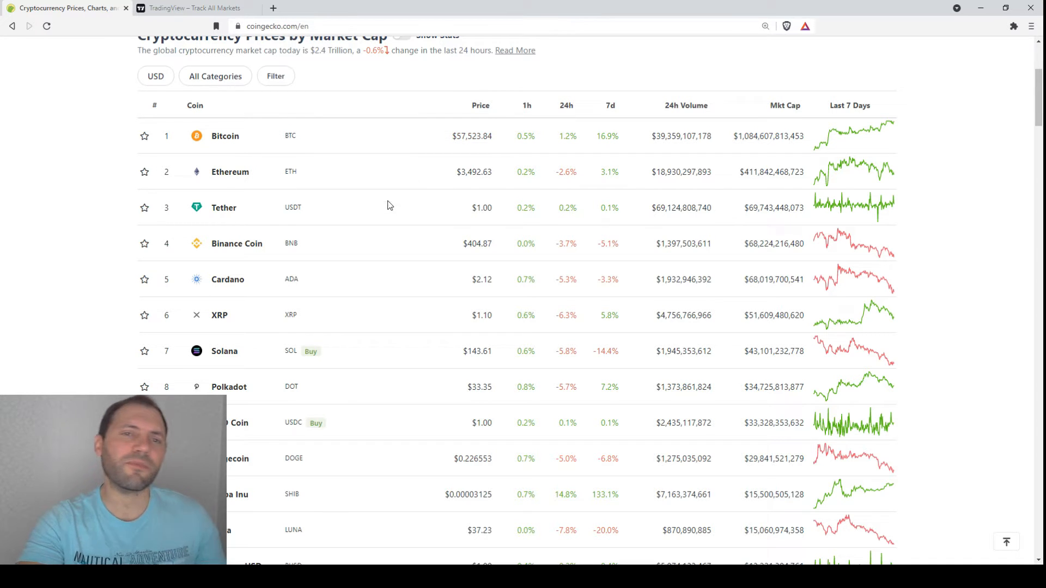
mouse_move(469, 181)
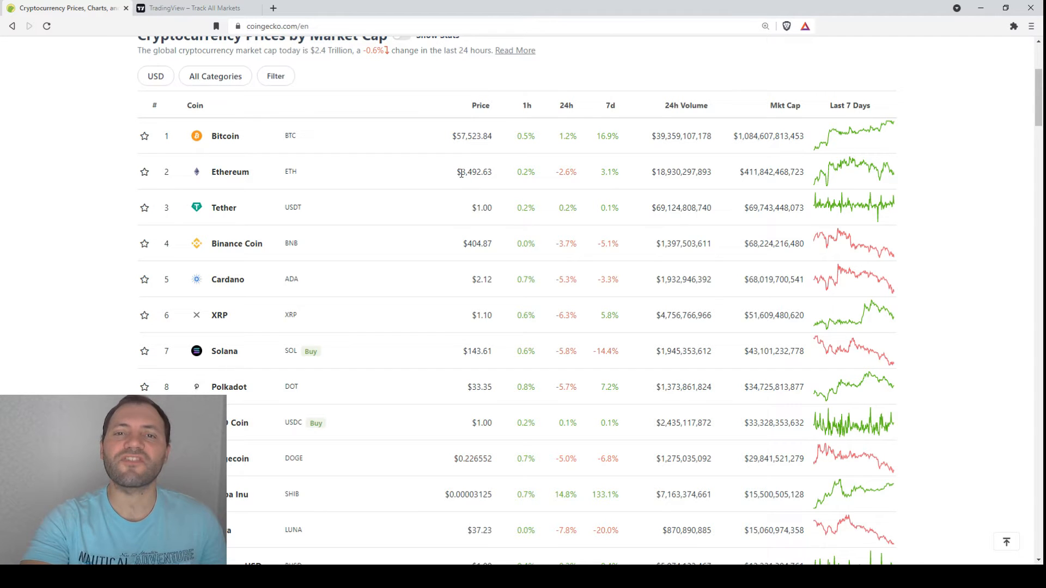
double_click(470, 172)
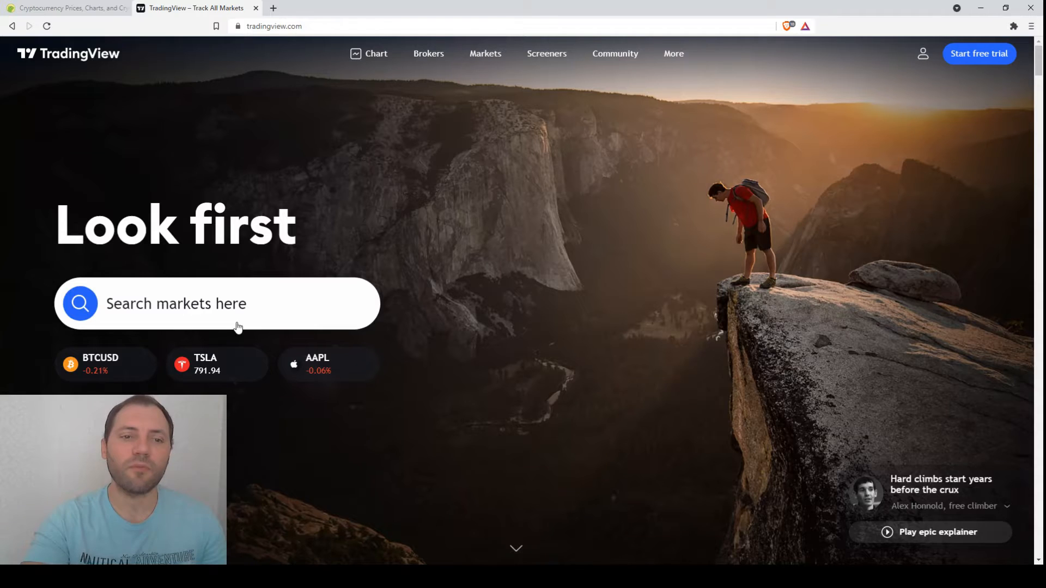
text(ETHUSD)
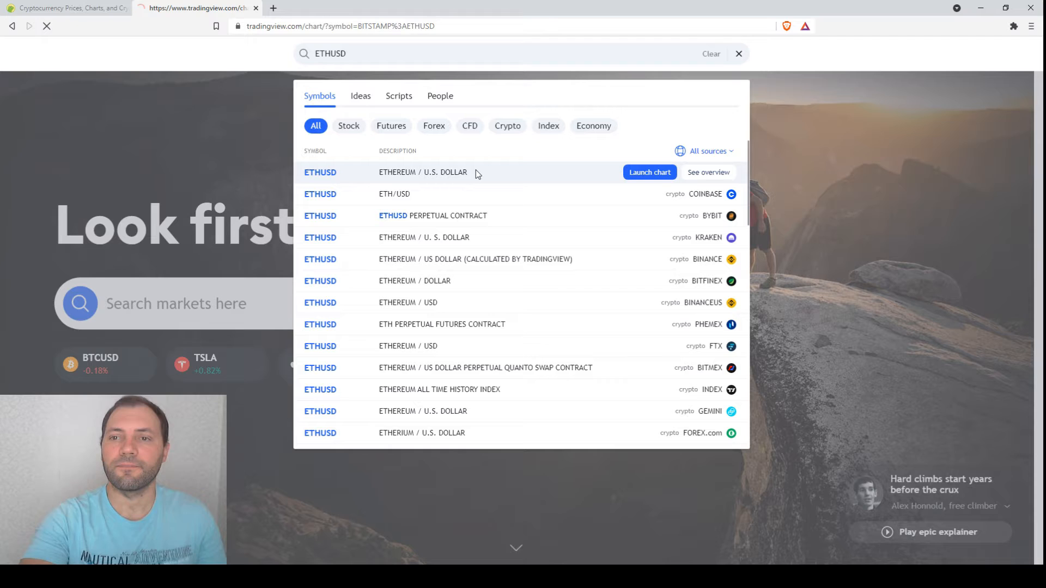
click(648, 172)
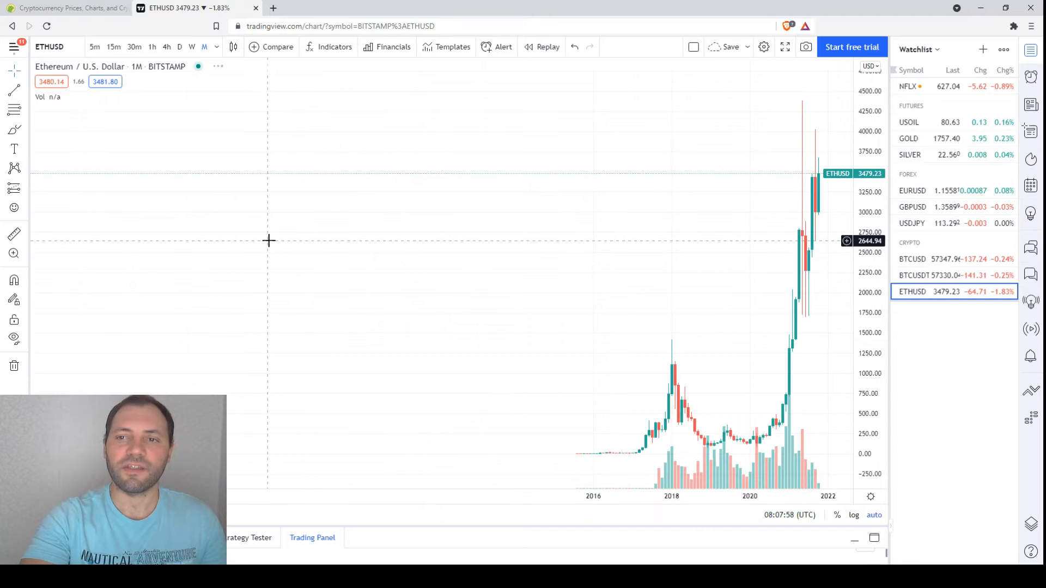
Step: Show ETHUSD's price details from the watchlist and remove the Vol indicator
click(912, 291)
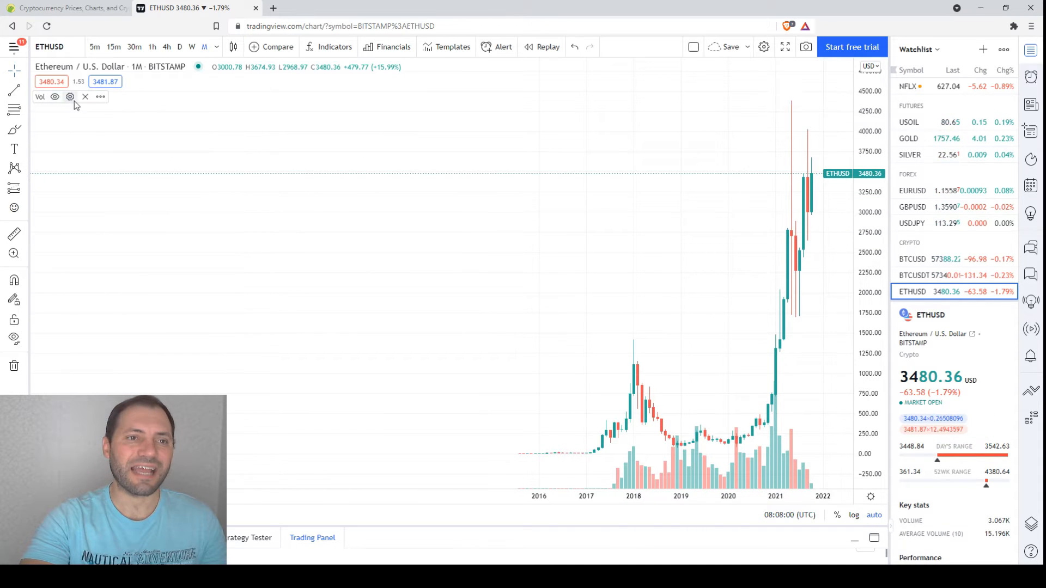
click(85, 97)
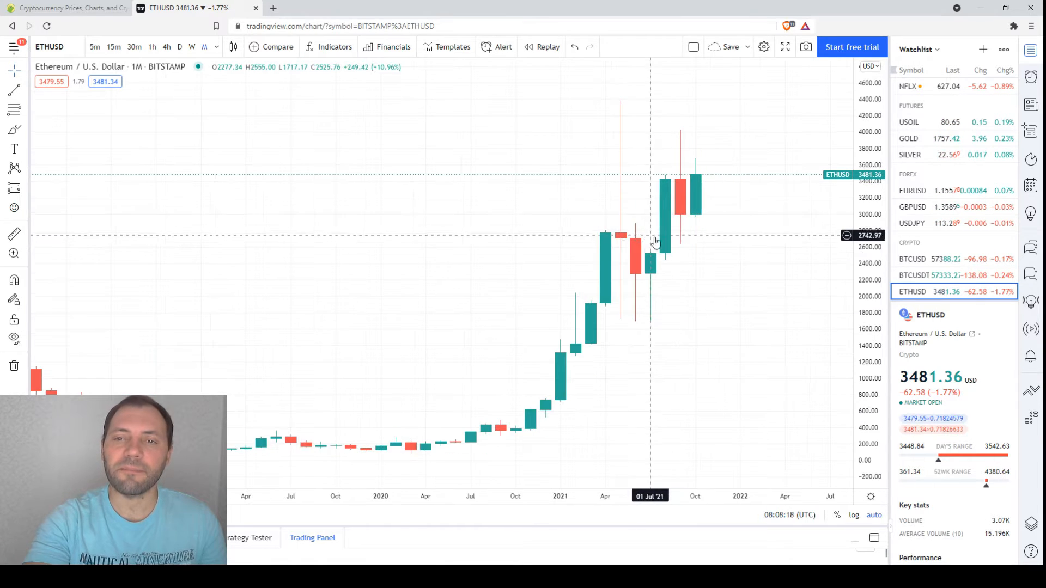
mouse_move(620, 241)
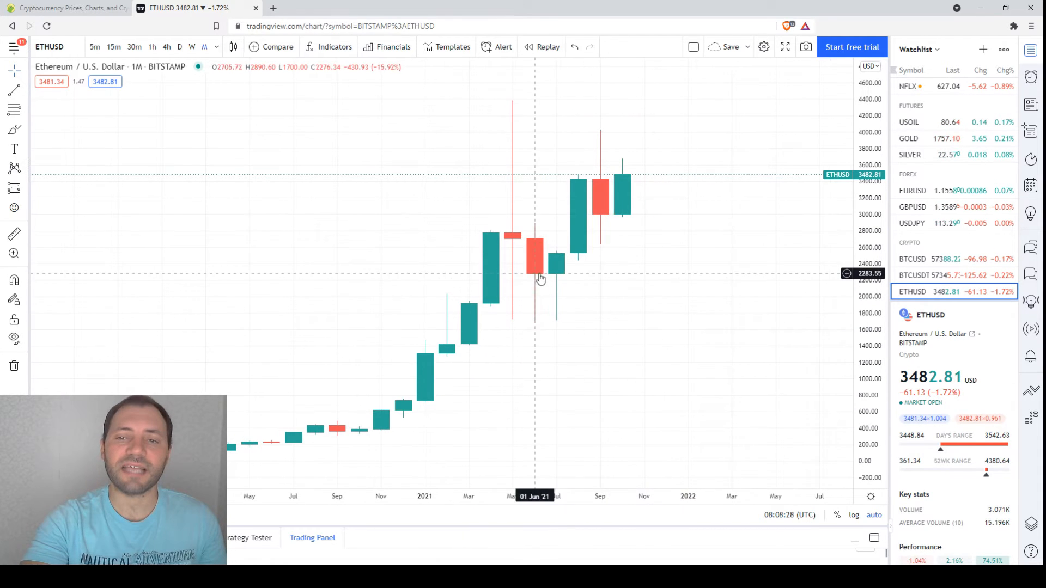
mouse_move(573, 285)
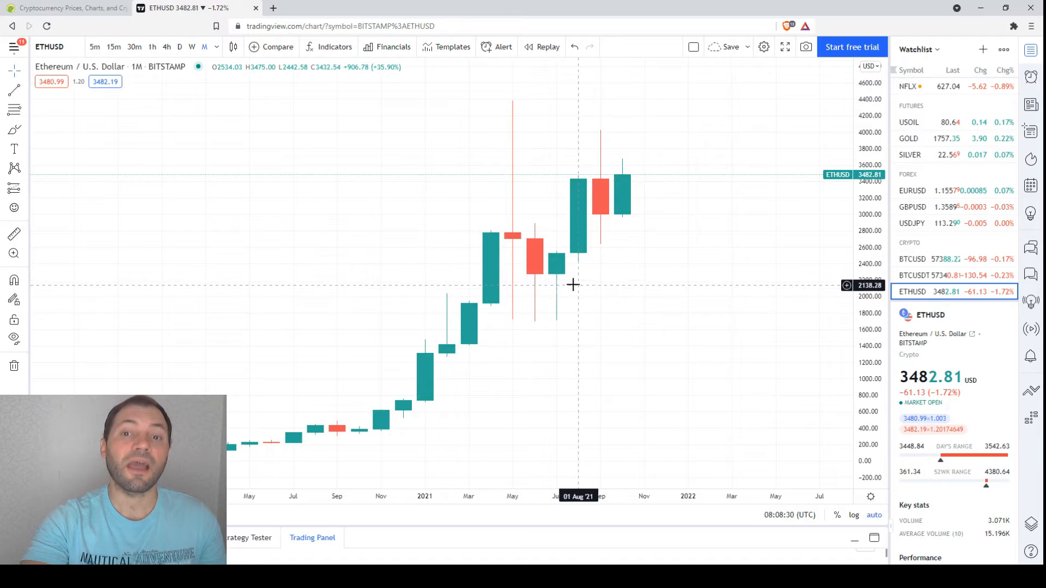
mouse_move(559, 273)
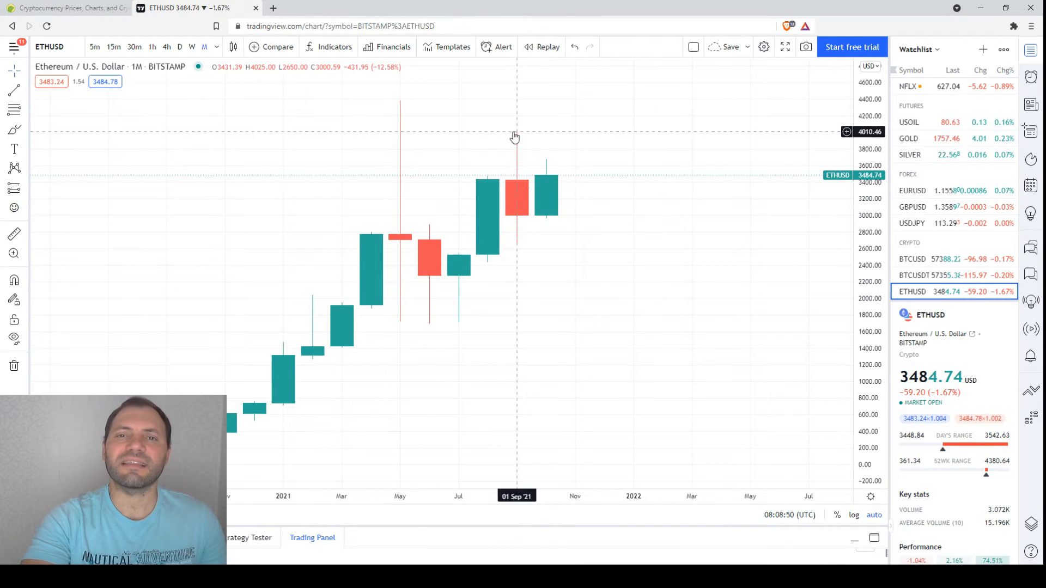
mouse_move(445, 304)
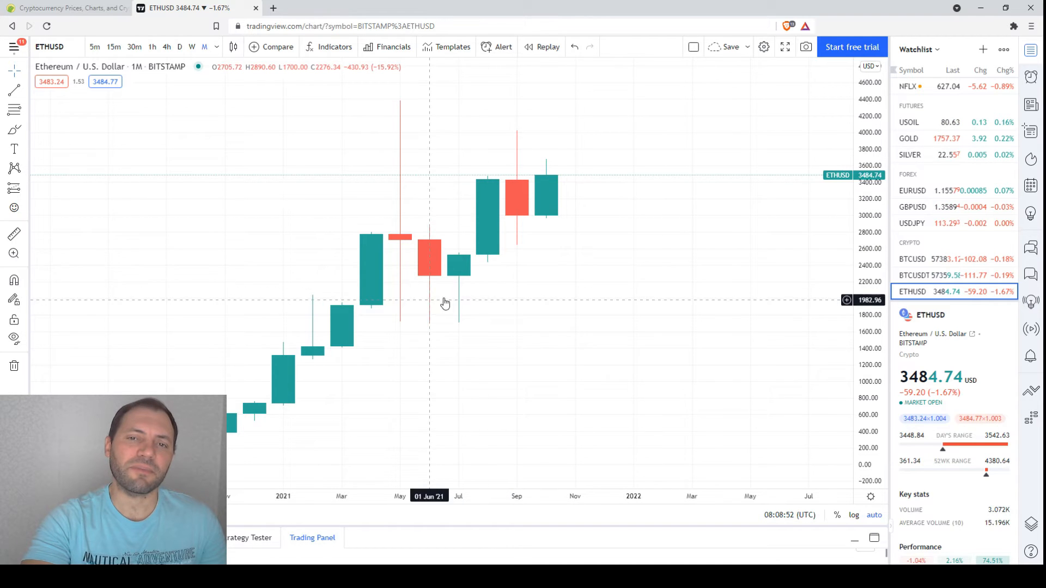
mouse_move(455, 325)
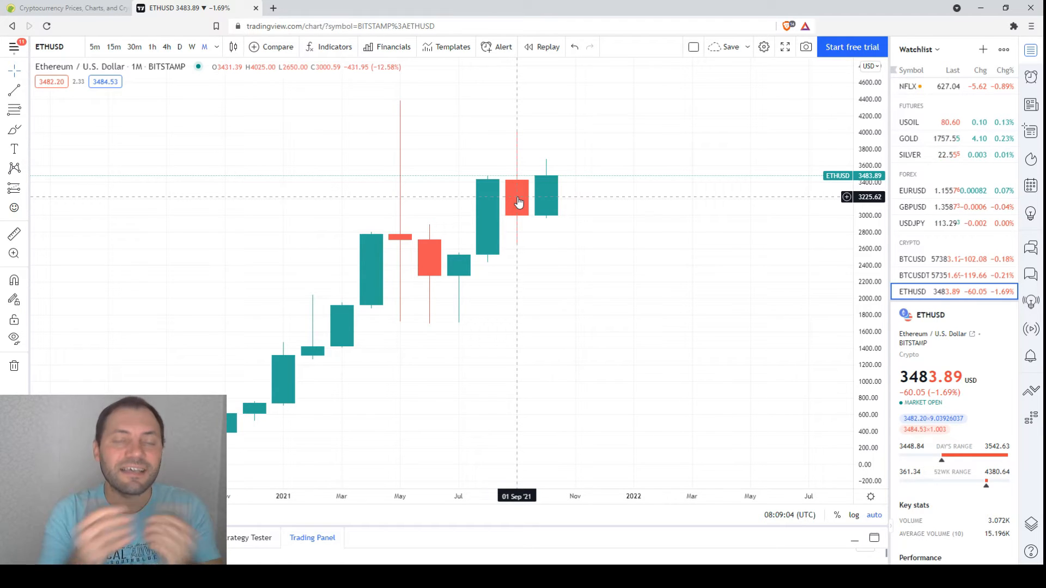
mouse_move(552, 230)
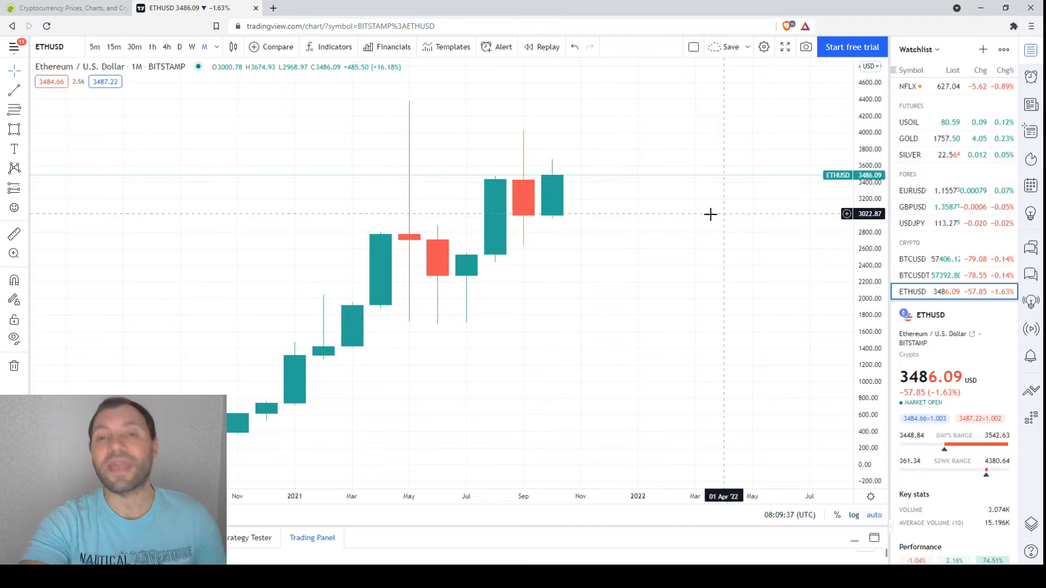
Step: Change the Ethereum chart timeframe from monthly to 1W
click(192, 47)
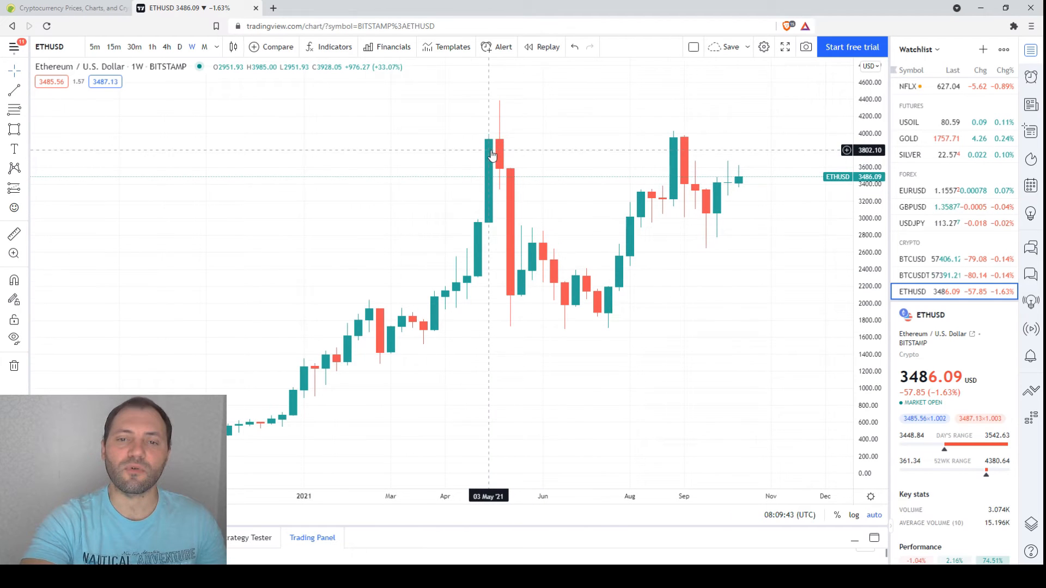
mouse_move(567, 310)
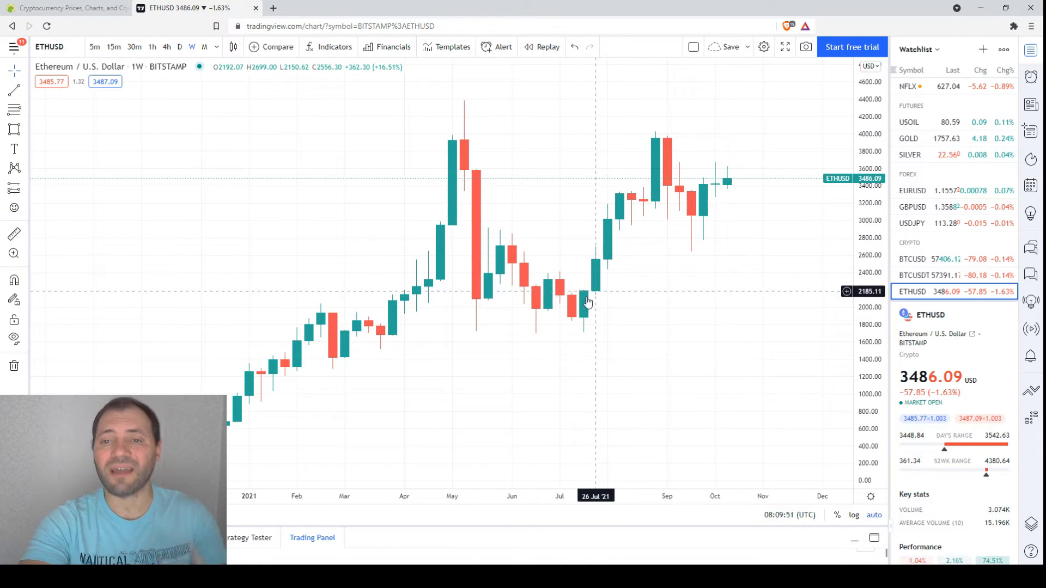
mouse_move(612, 222)
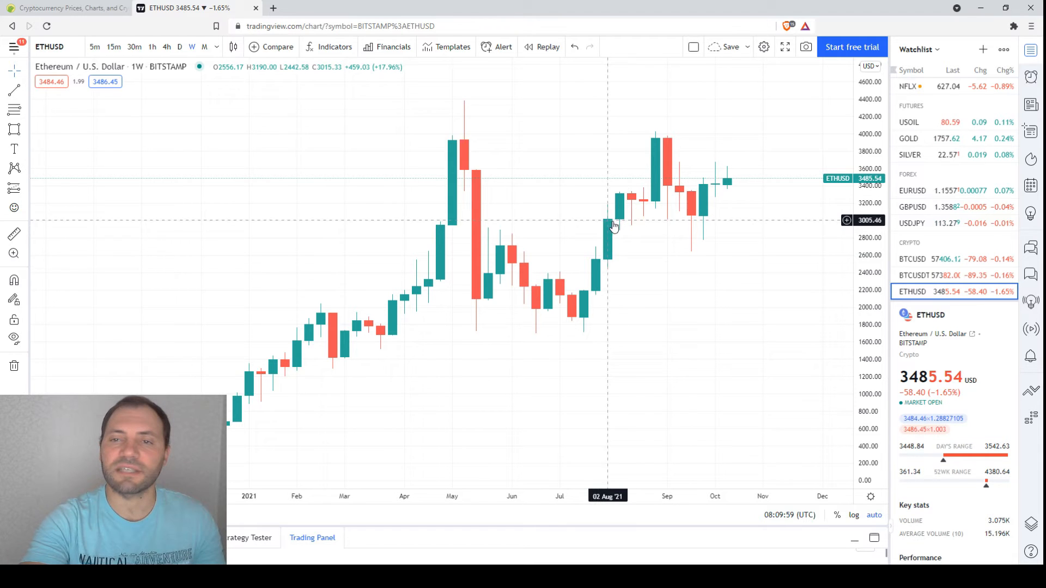
mouse_move(516, 139)
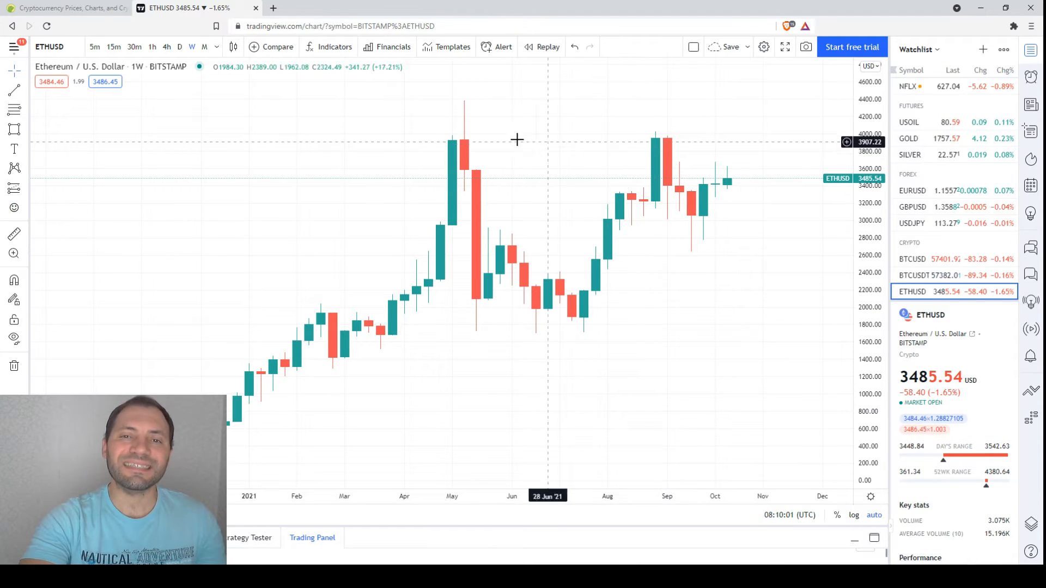
click(233, 47)
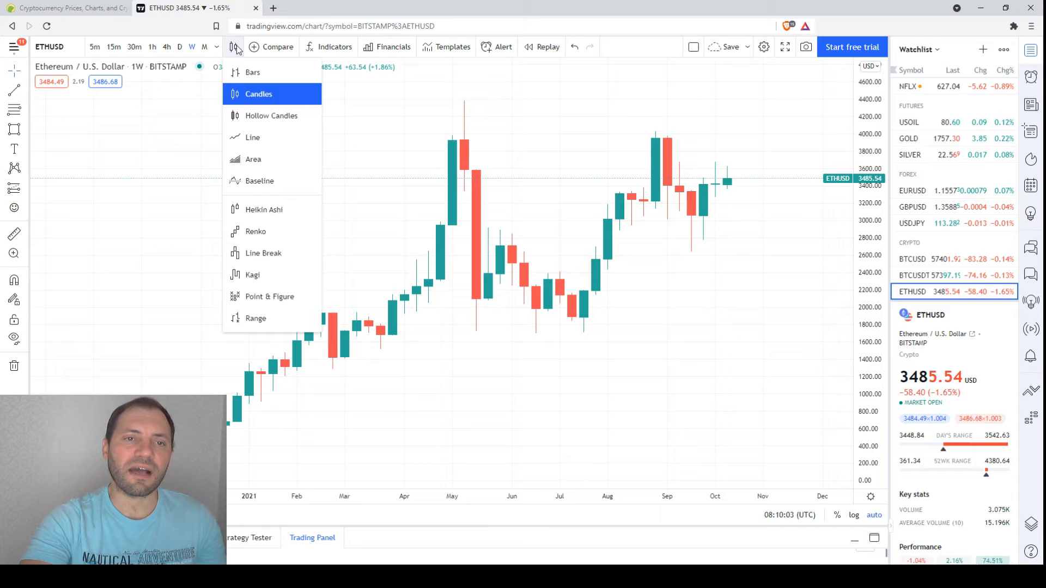
click(252, 137)
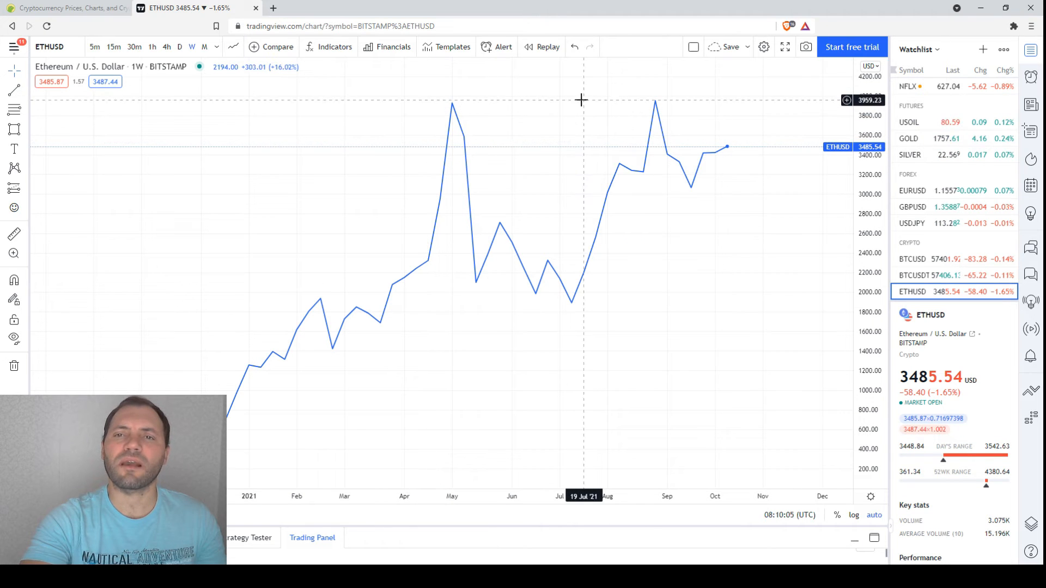
mouse_move(452, 102)
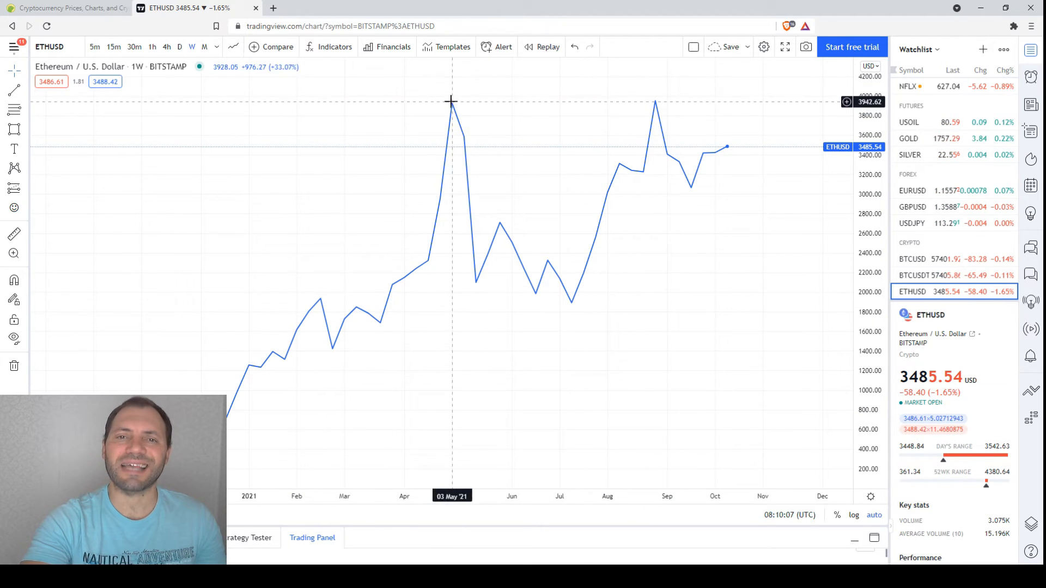
click(233, 47)
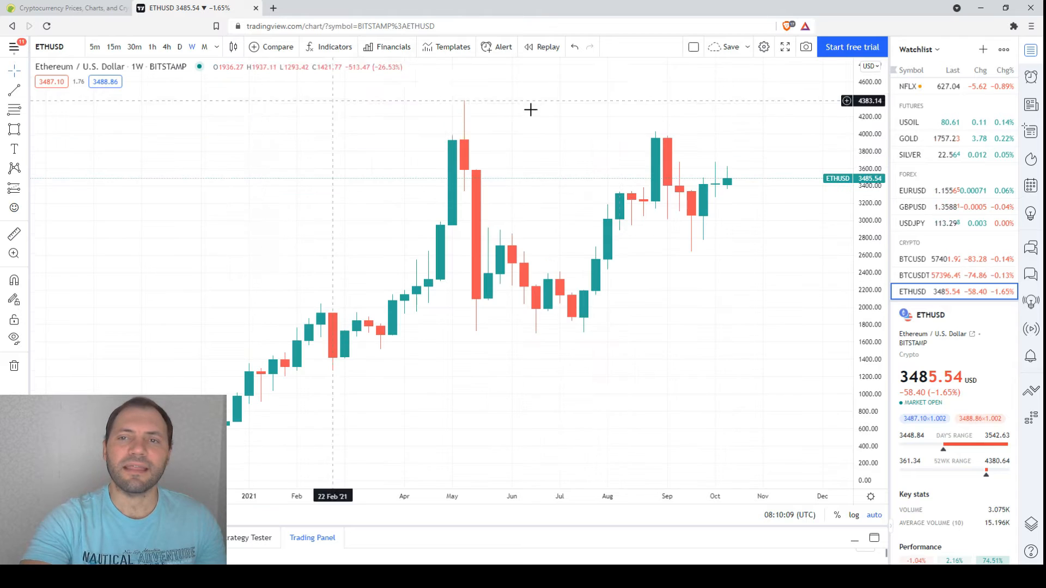
mouse_move(666, 140)
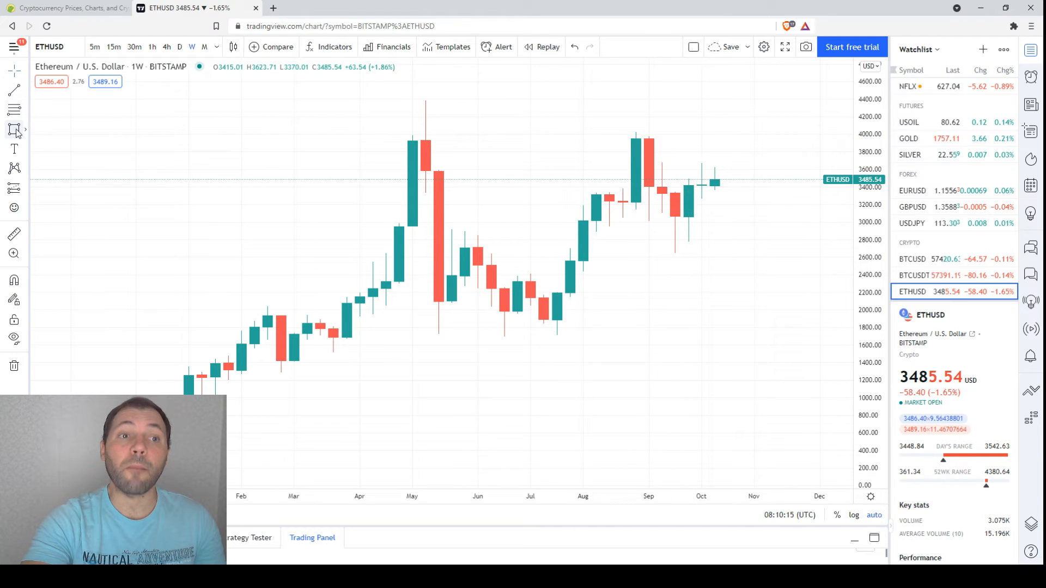
drag(660, 169, 702, 260)
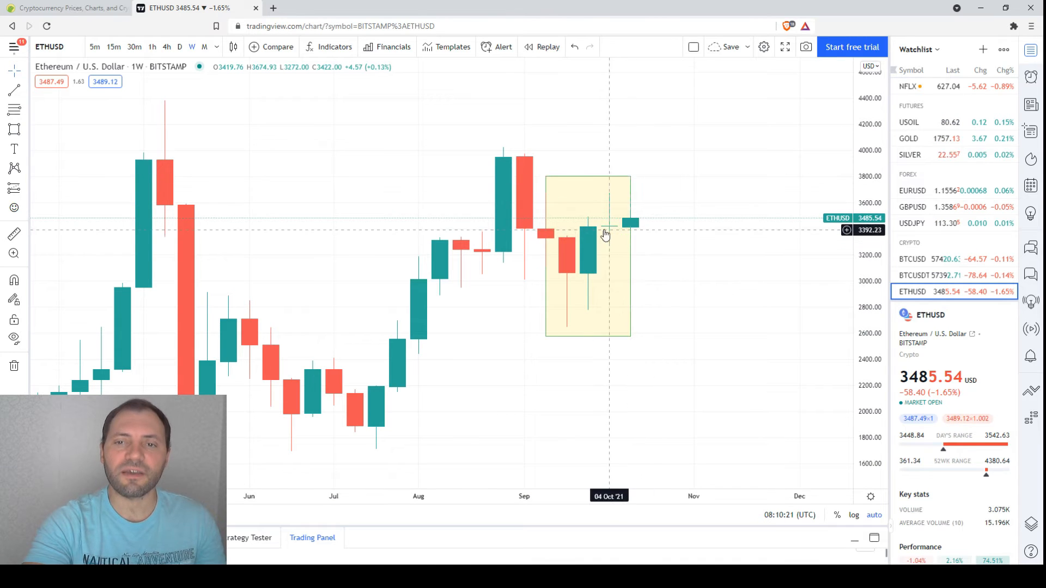
mouse_move(772, 247)
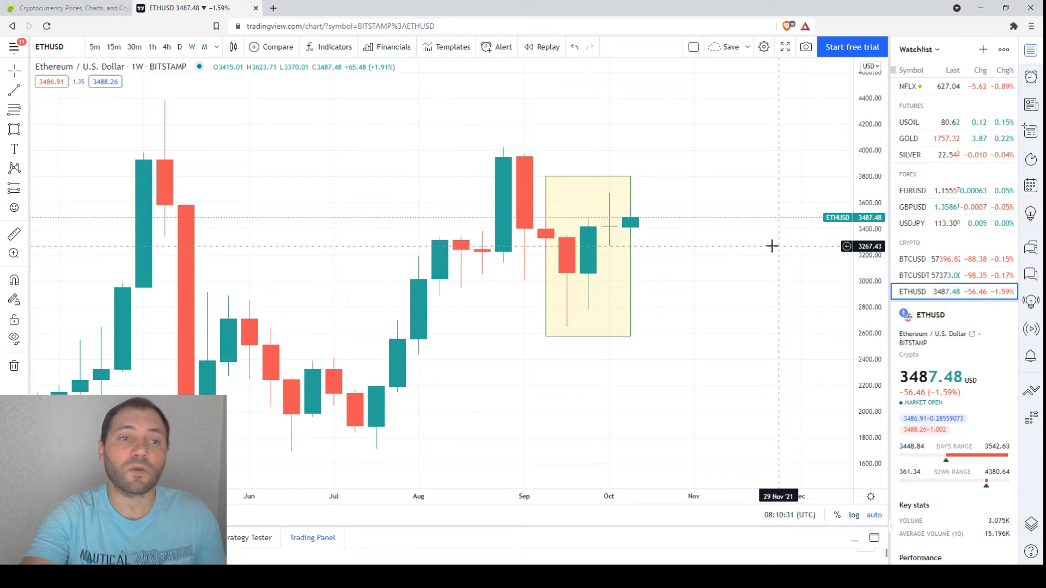
mouse_move(598, 194)
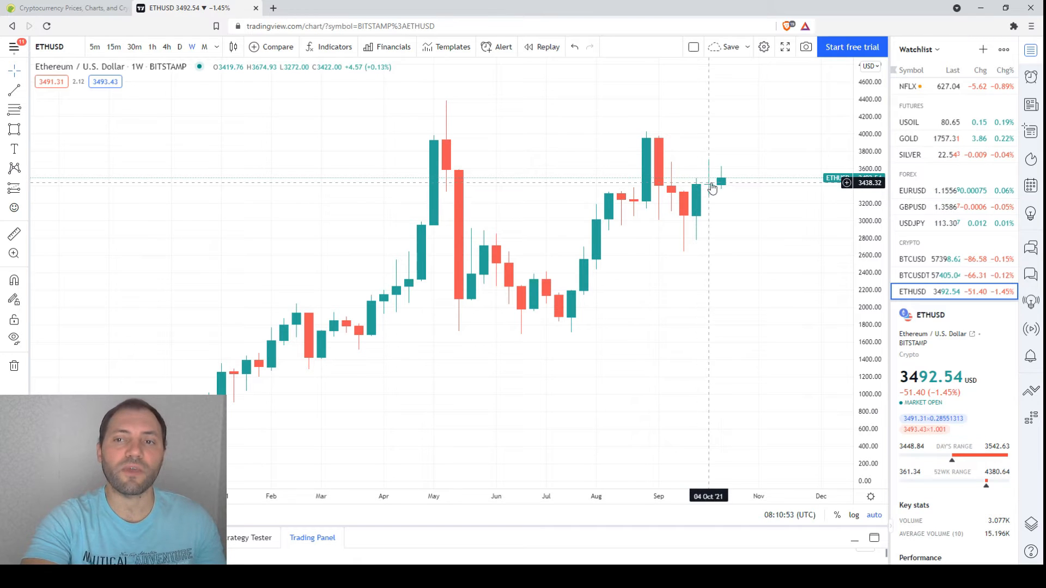
mouse_move(738, 182)
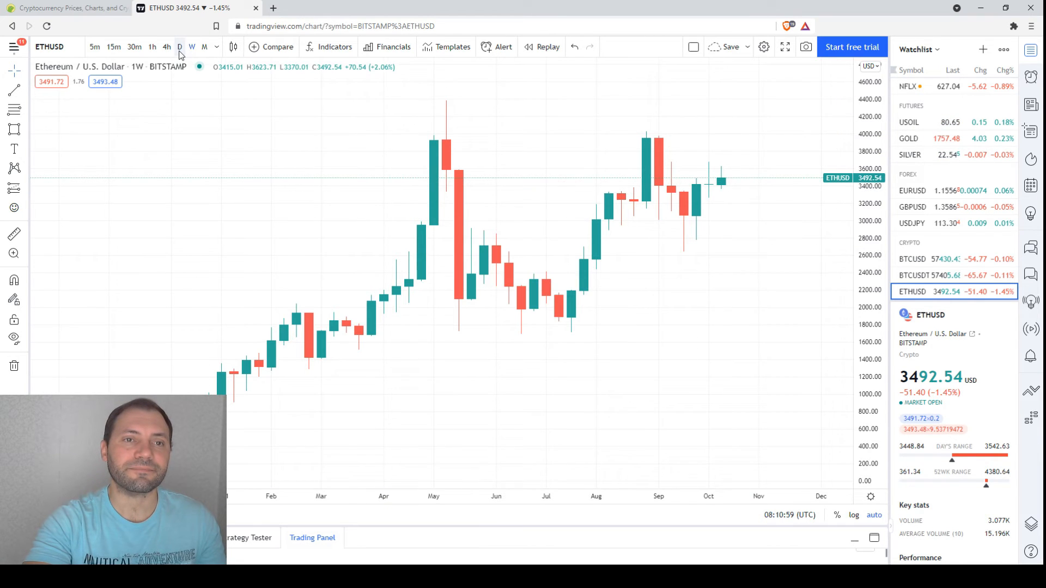
Step: Switch to daily candles, then sketch a rising parallel channel and a projection trend line
click(179, 47)
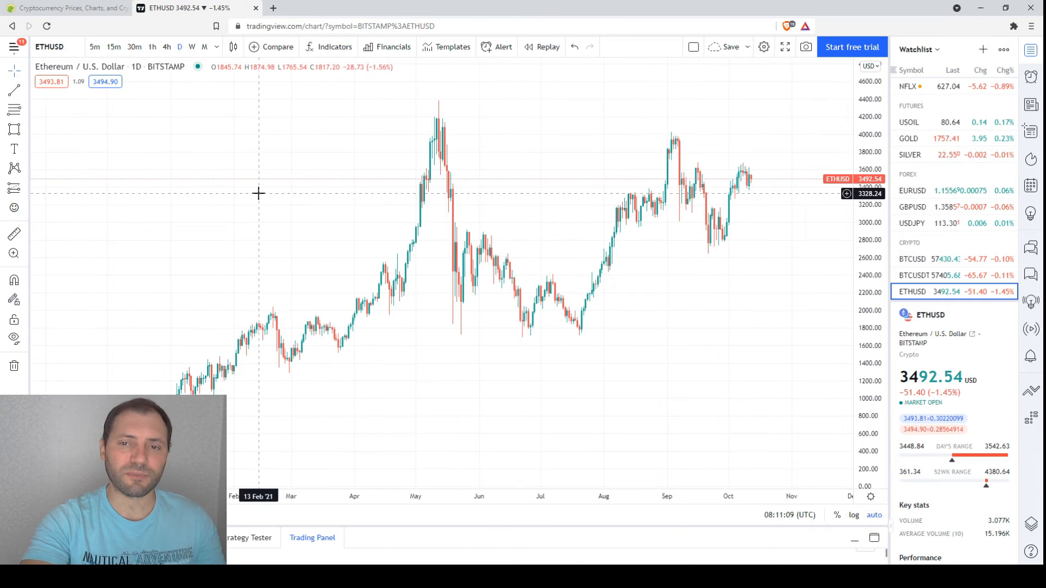
drag(227, 398, 438, 333)
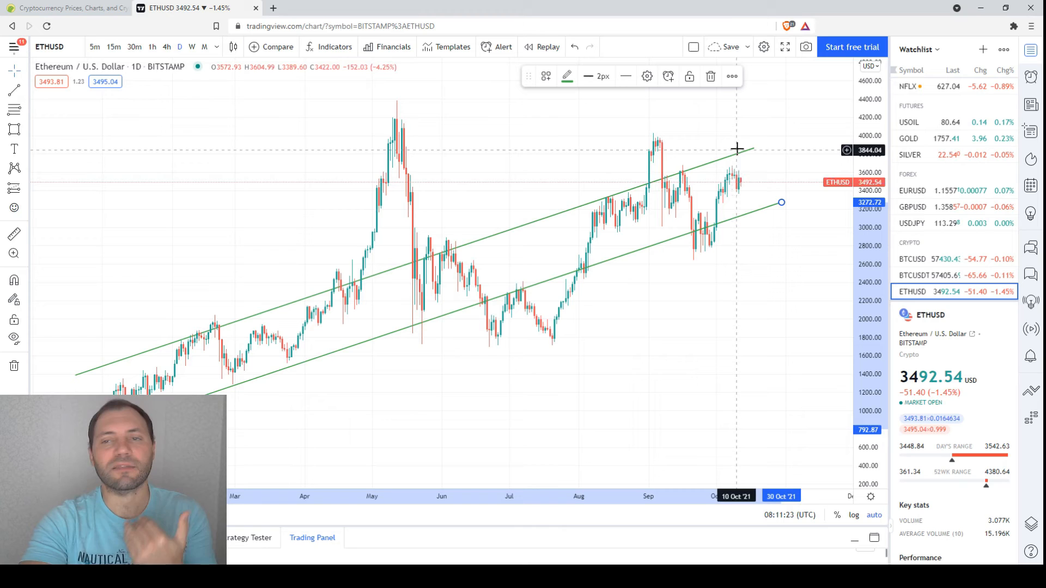
mouse_move(731, 200)
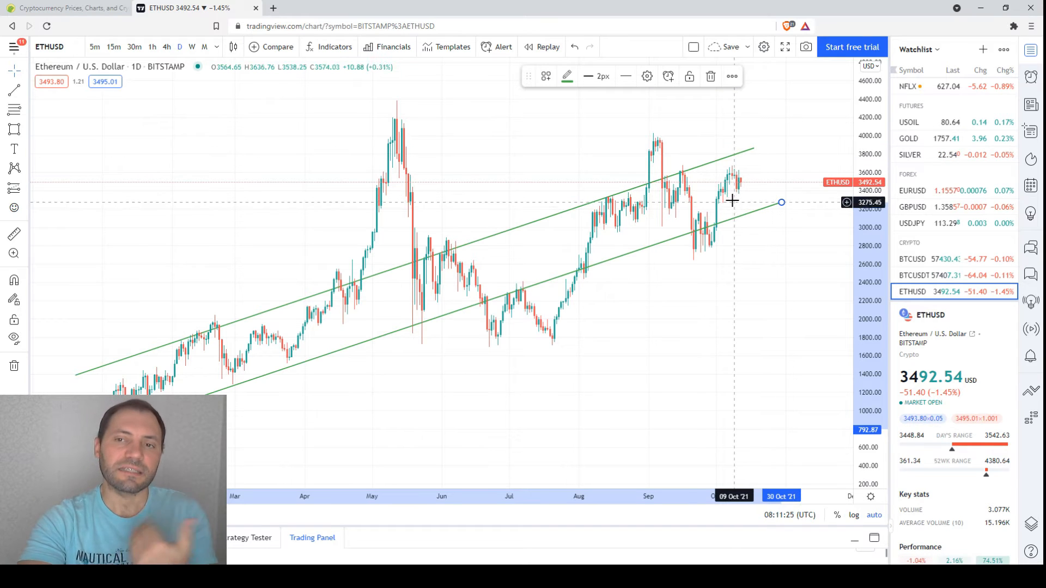
mouse_move(725, 197)
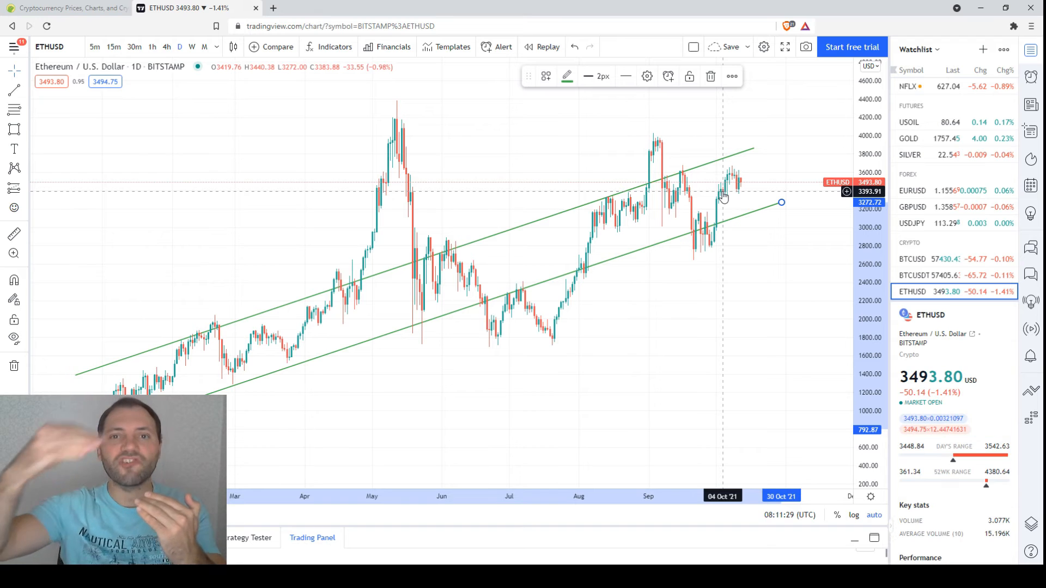
mouse_move(639, 216)
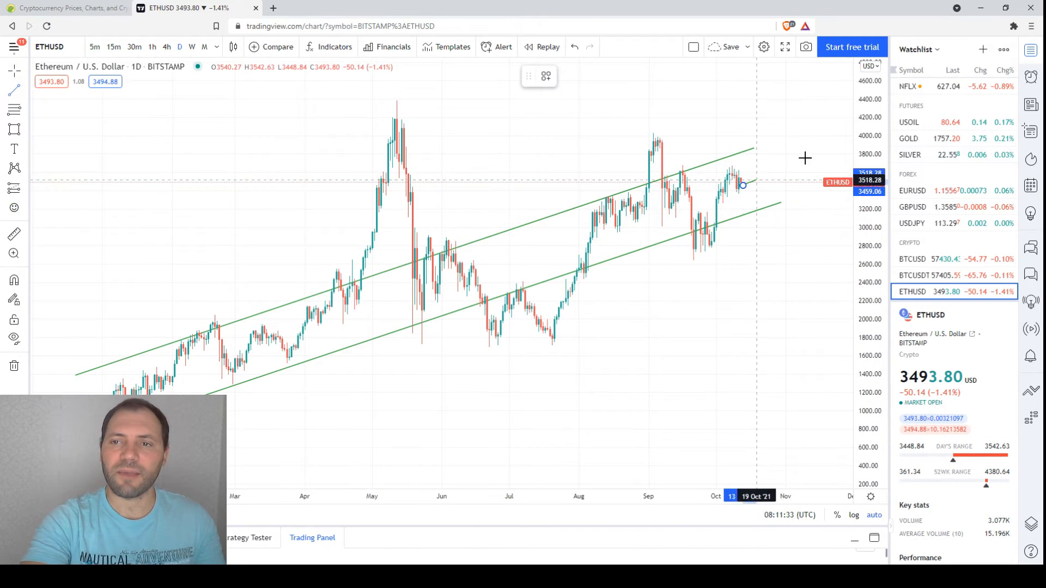
drag(743, 184, 817, 152)
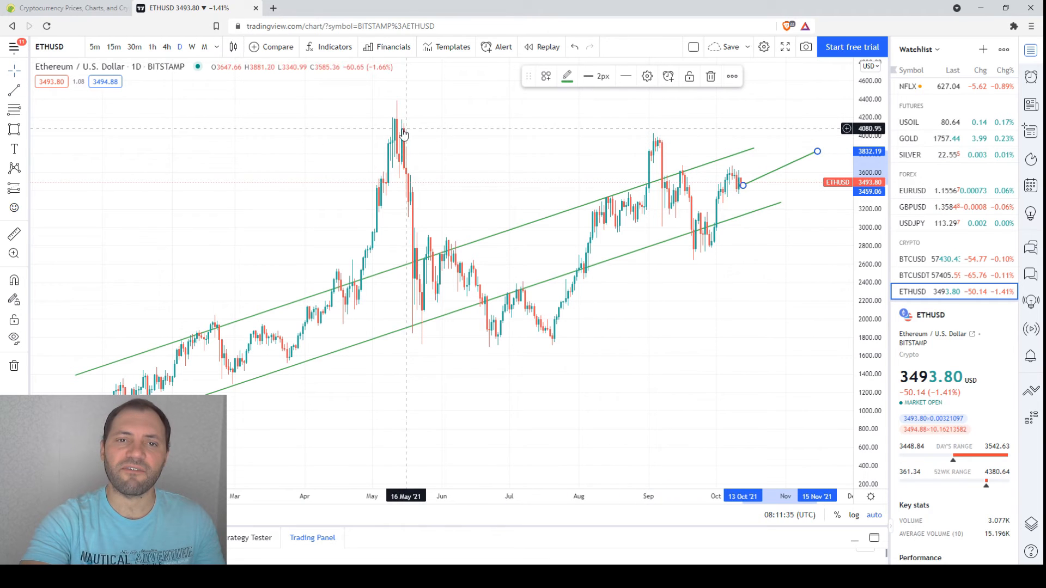
mouse_move(779, 175)
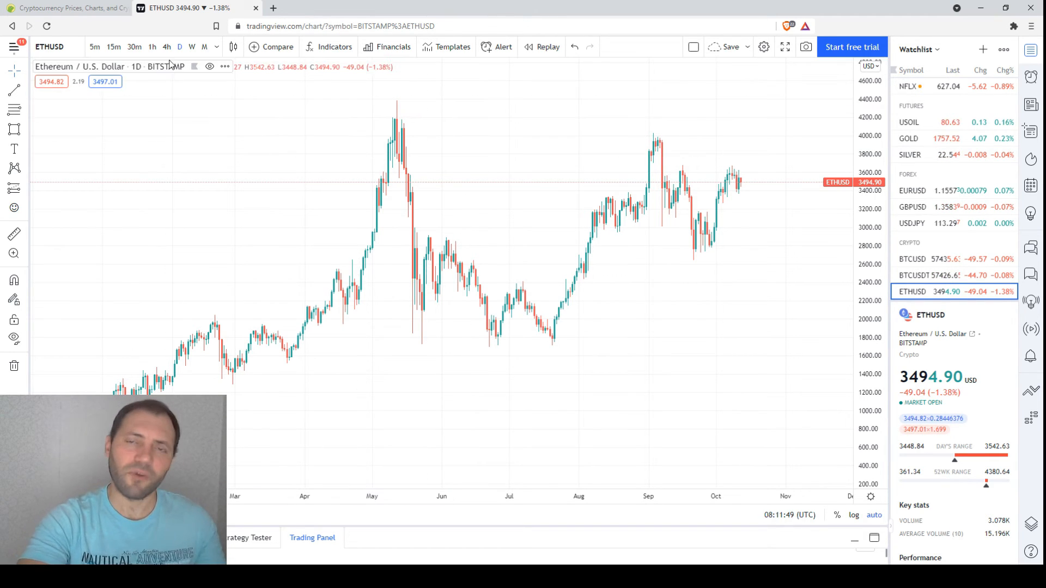
Step: Switch to 4h candles and draw a trend line from the July low to September high
click(167, 47)
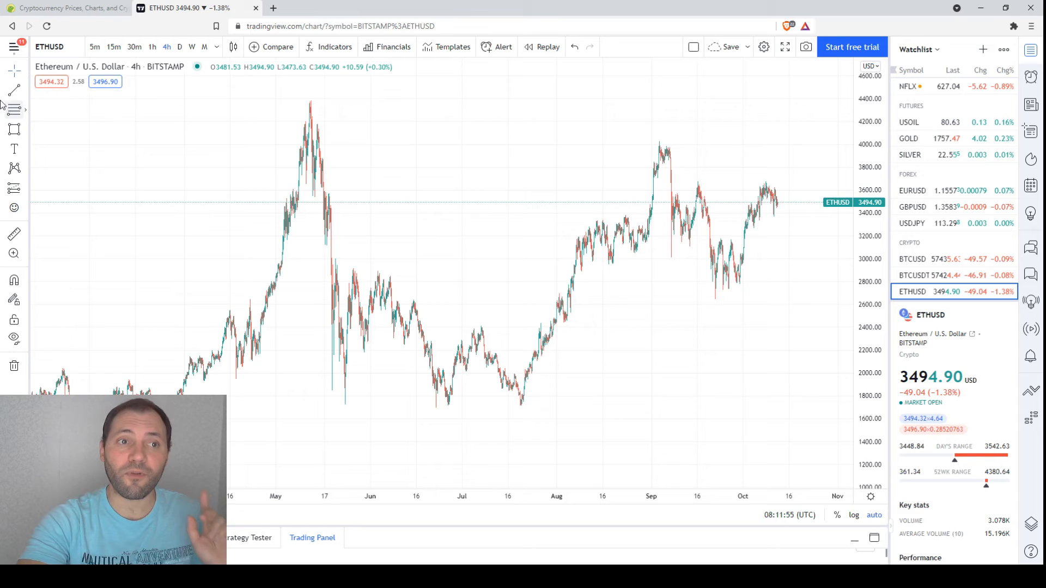
drag(385, 330, 685, 326)
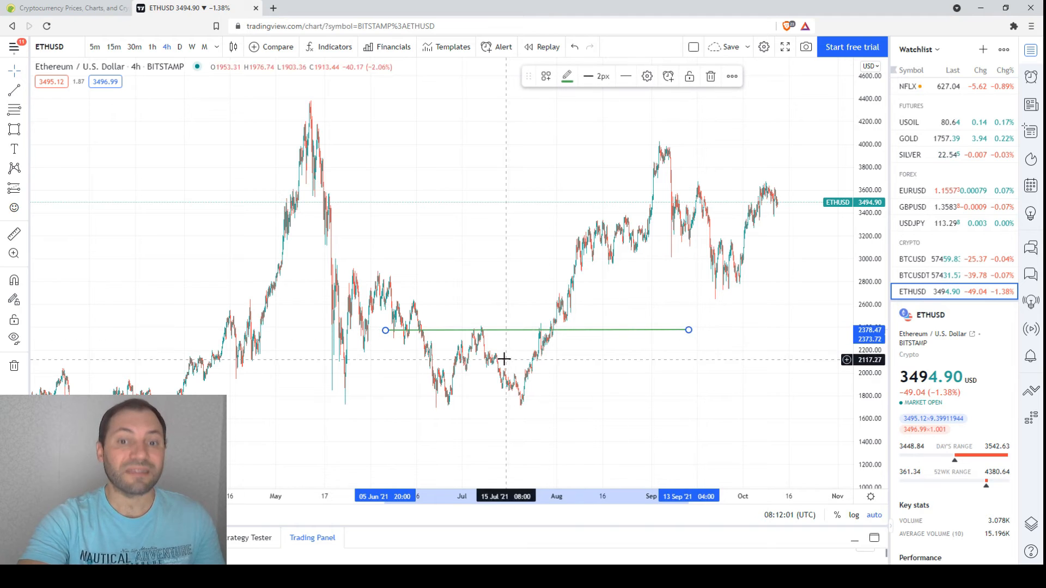
mouse_move(601, 347)
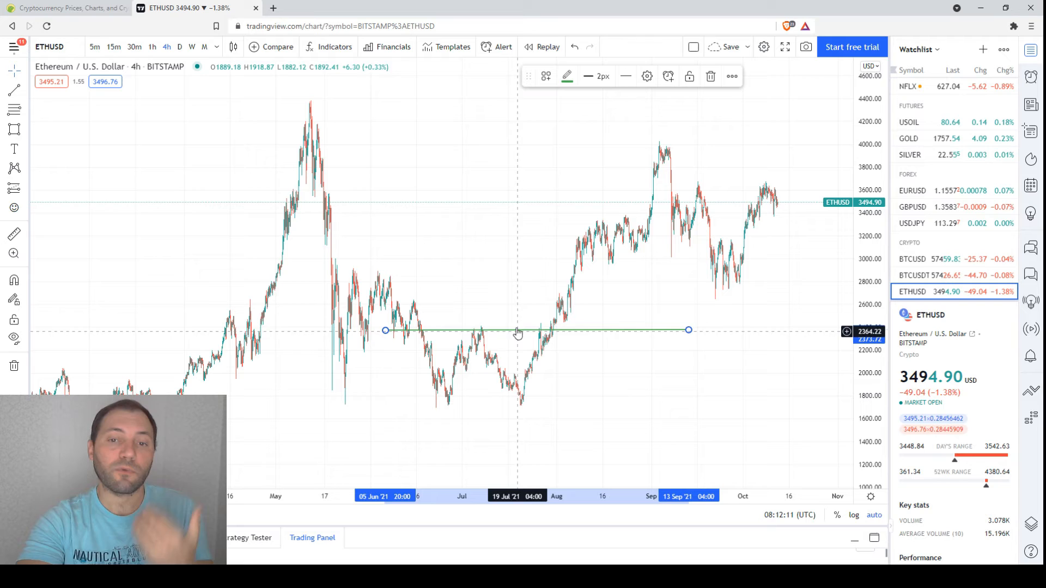
mouse_move(545, 326)
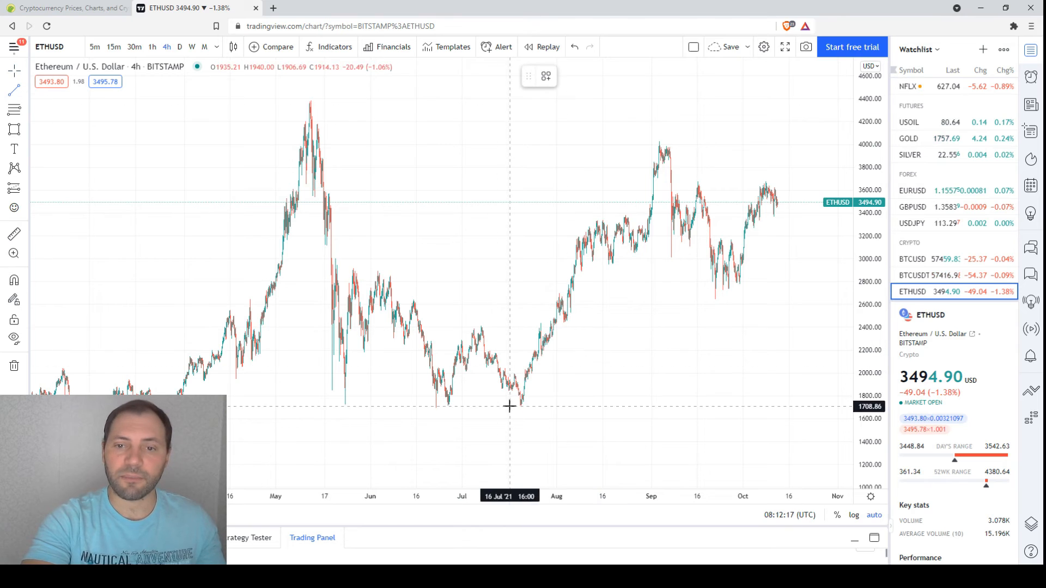
drag(437, 446, 621, 160)
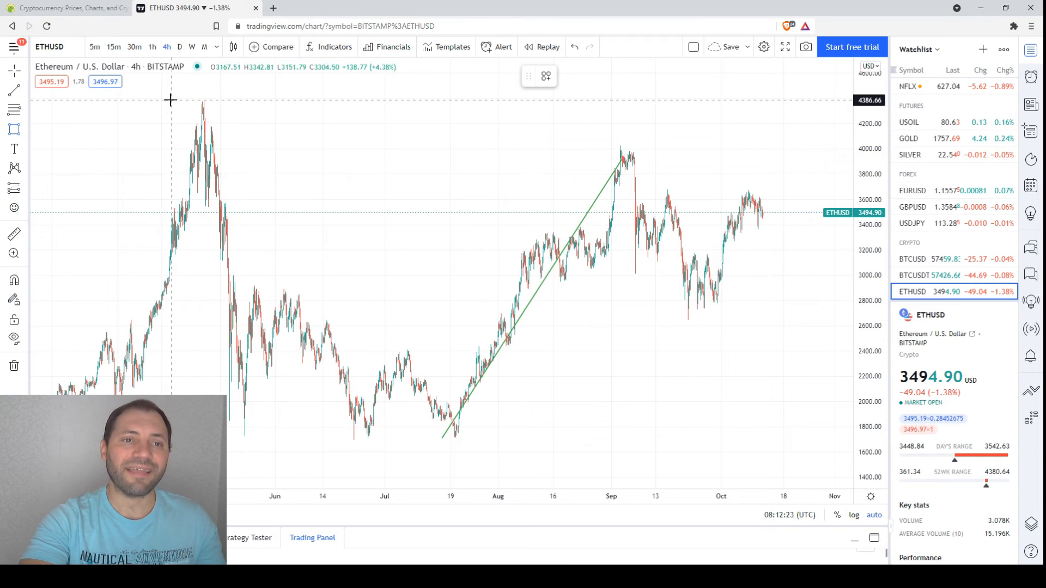
Step: Draw two descending parallel flag lines down from the September peak
drag(170, 100, 665, 169)
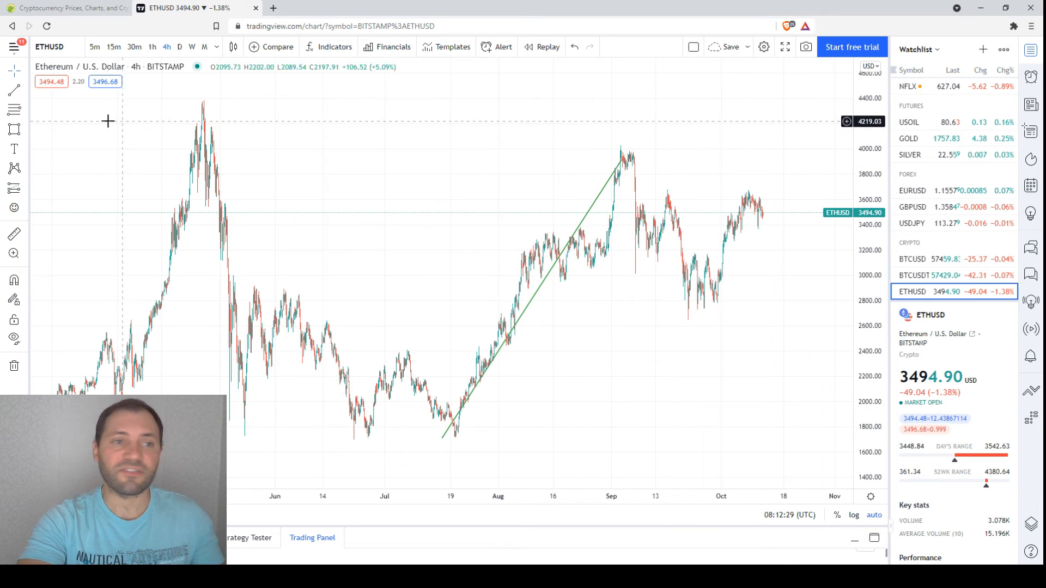
drag(627, 150, 685, 210)
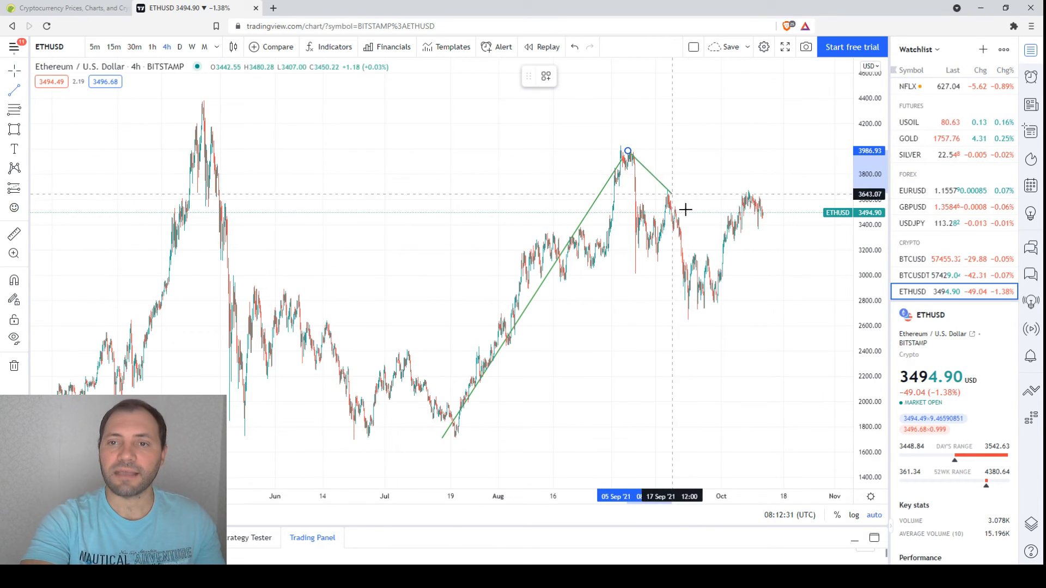
drag(627, 152, 750, 295)
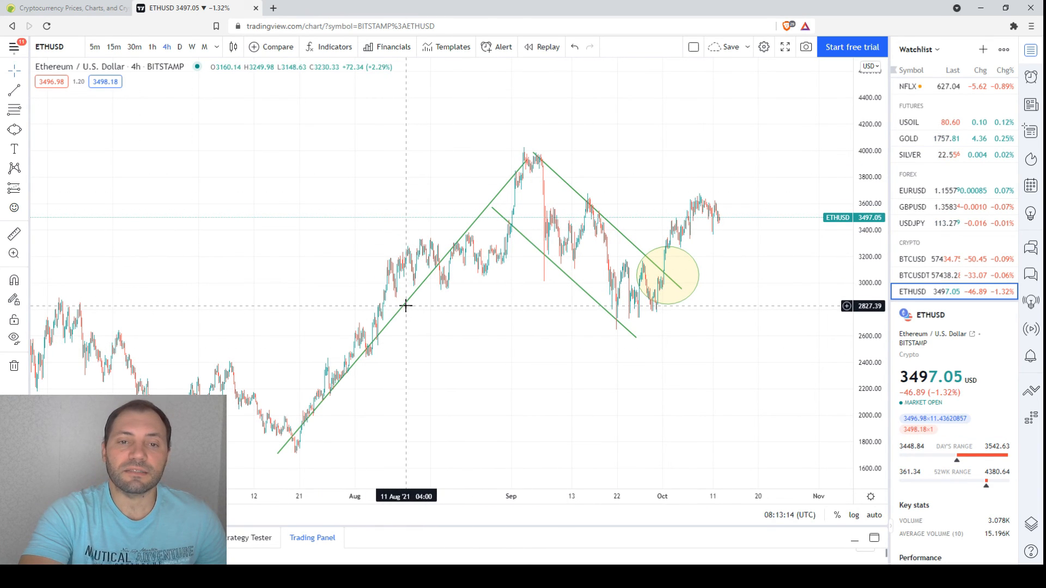
Step: Add right margin, then sketch rising and falling projected price paths from the latest candles
drag(638, 311, 777, 152)
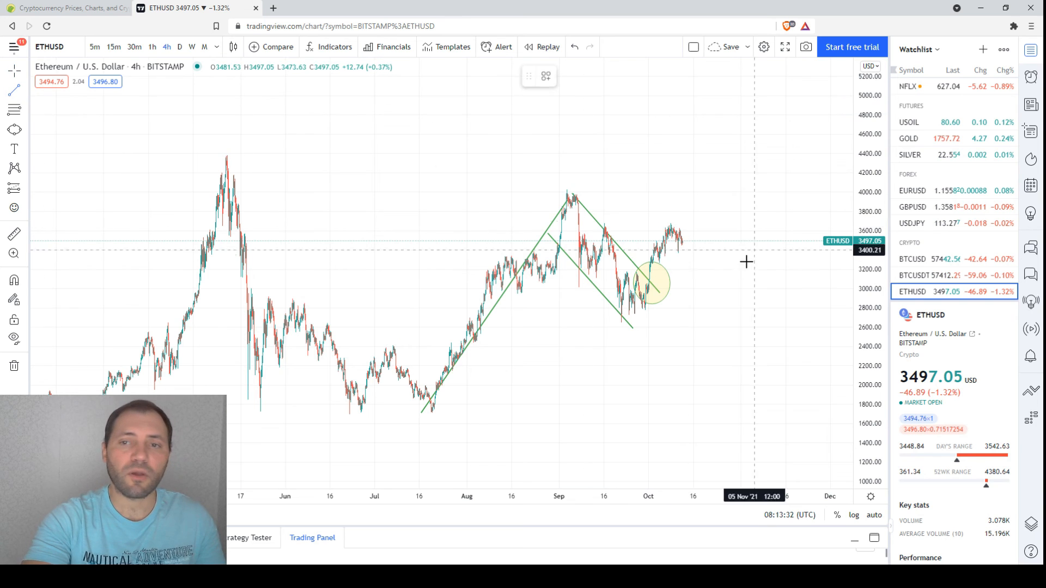
drag(677, 235, 735, 214)
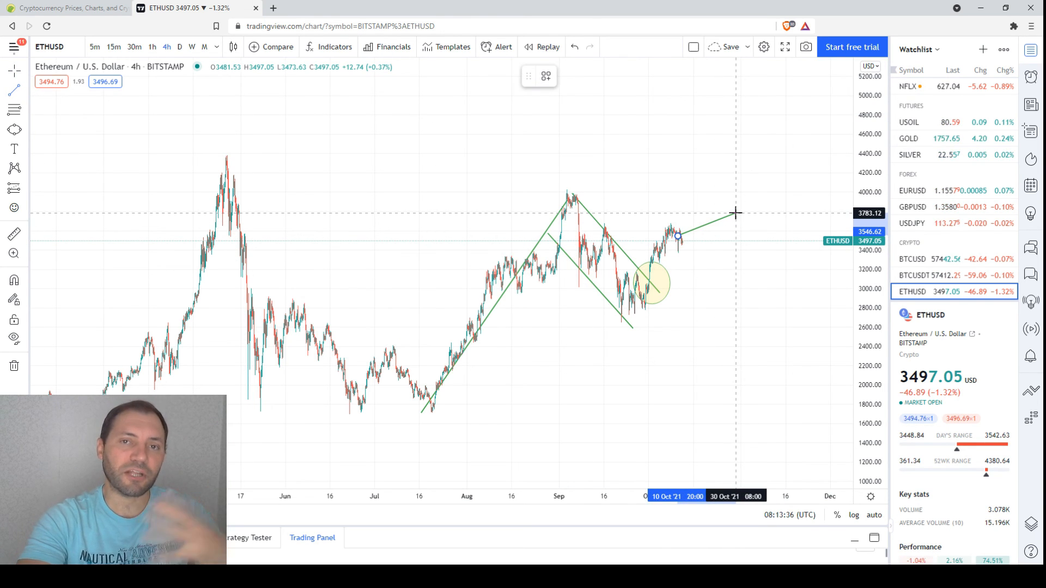
drag(736, 213, 724, 320)
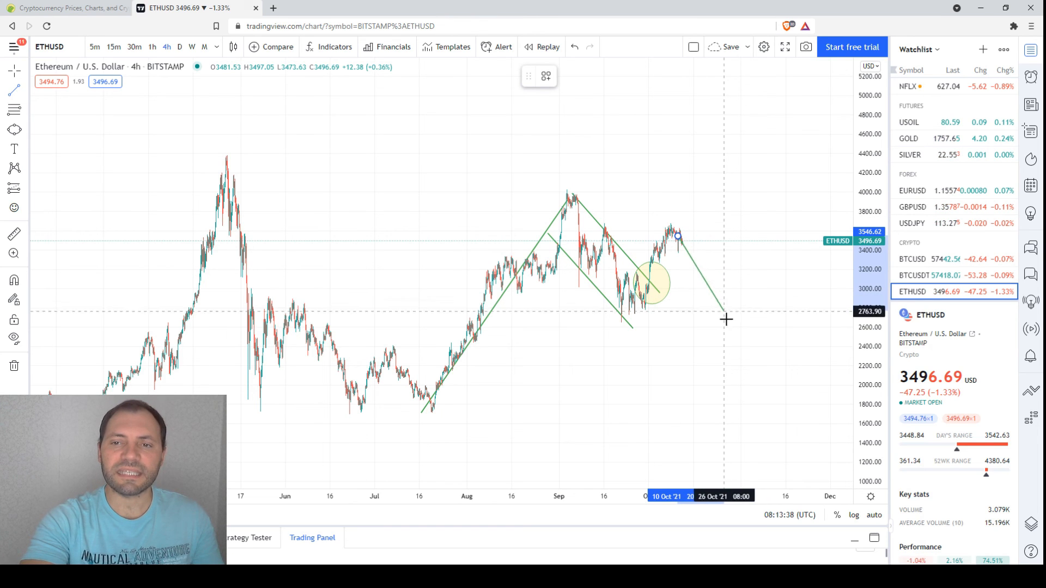